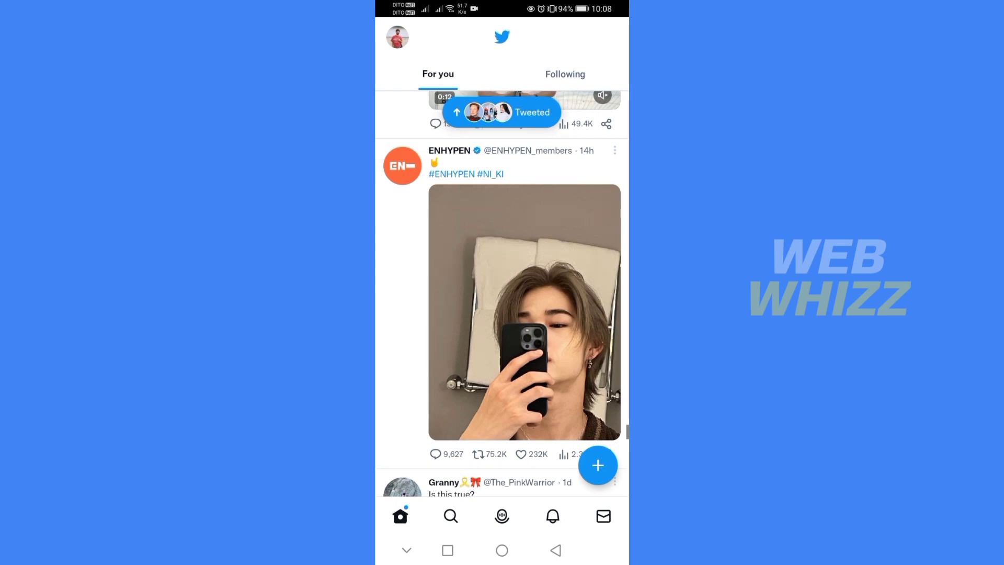
- Go to the search and trends page and focus the empty Search Twitter field
click(396, 37)
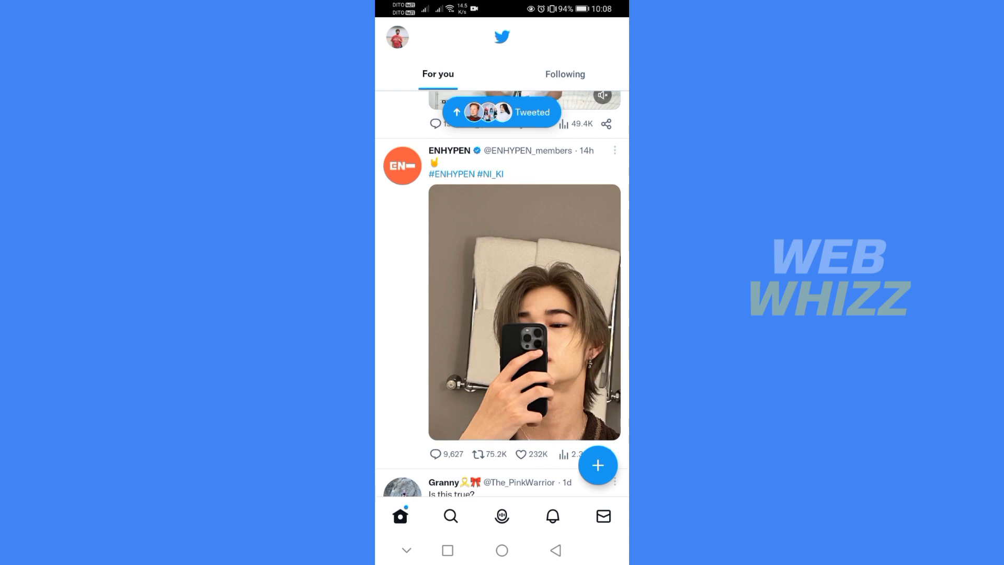
click(450, 516)
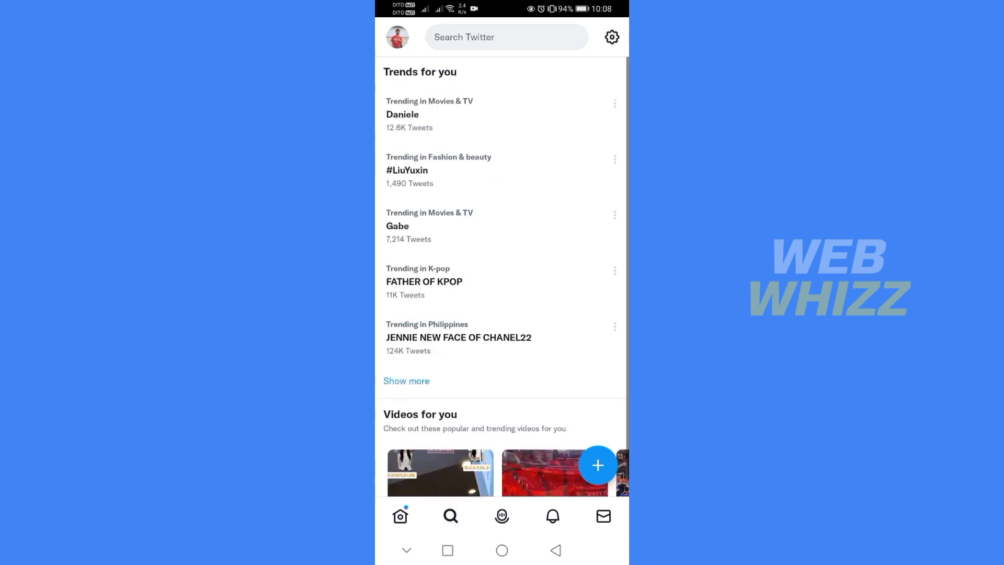
click(506, 36)
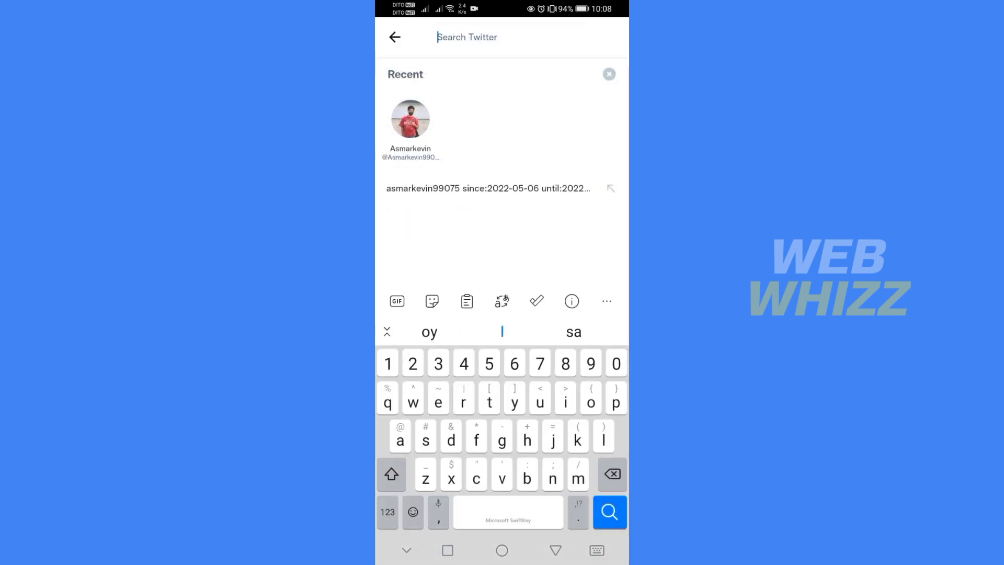
text(asmarkevin99075 since:2022-05-)
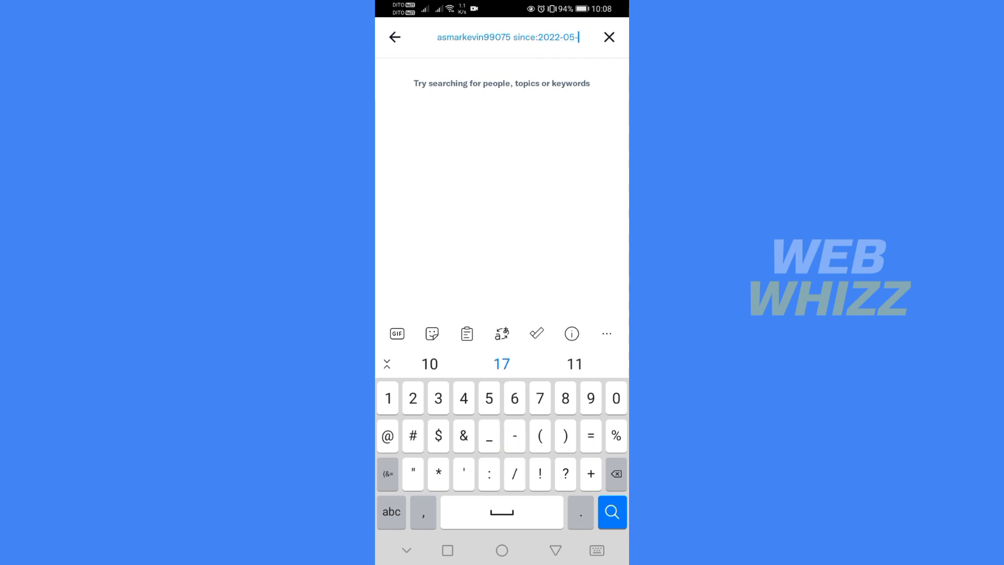
text(07)
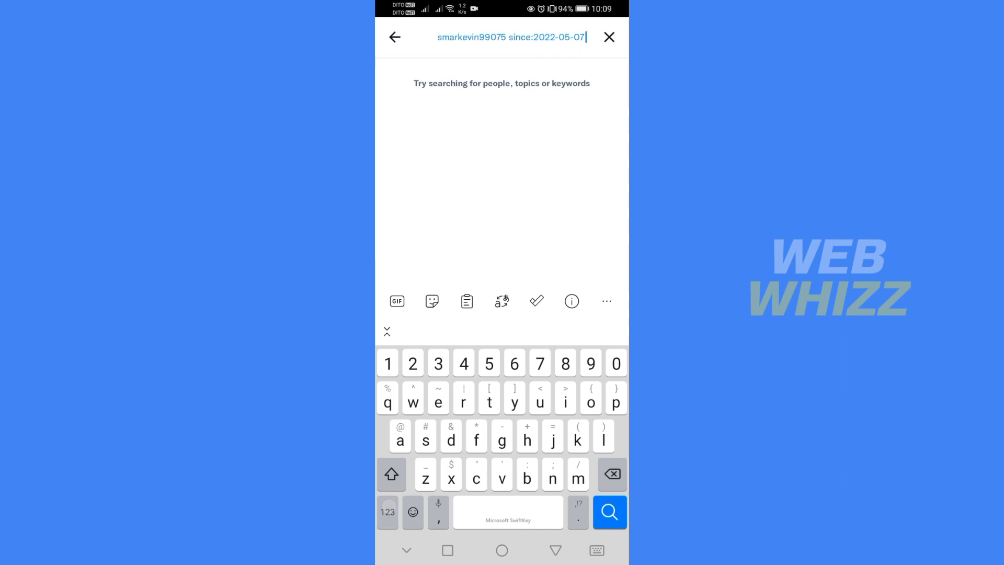
text(untile)
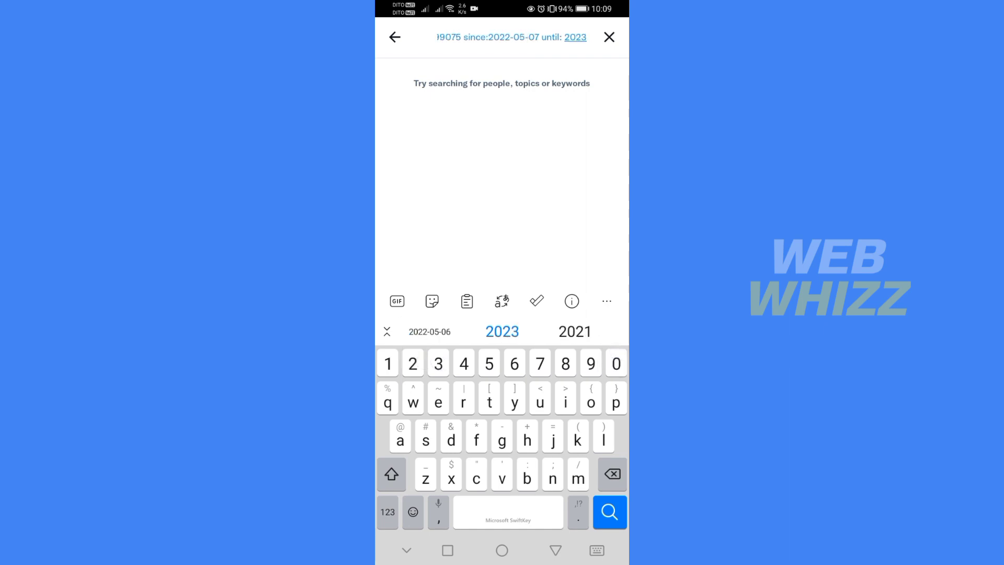
- Complete the end date so the query ends with until:2023-10-08
text(-10)
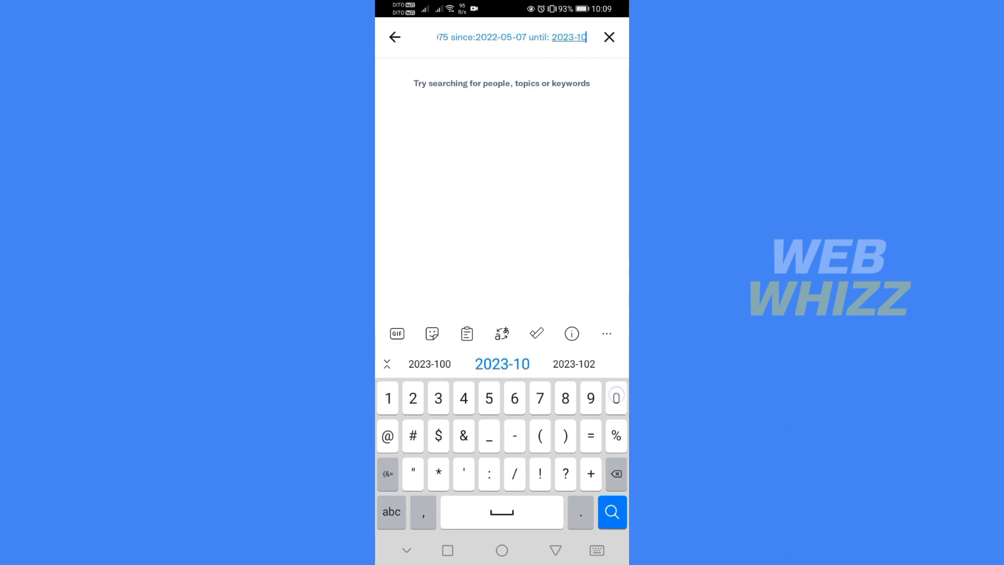
click(616, 397)
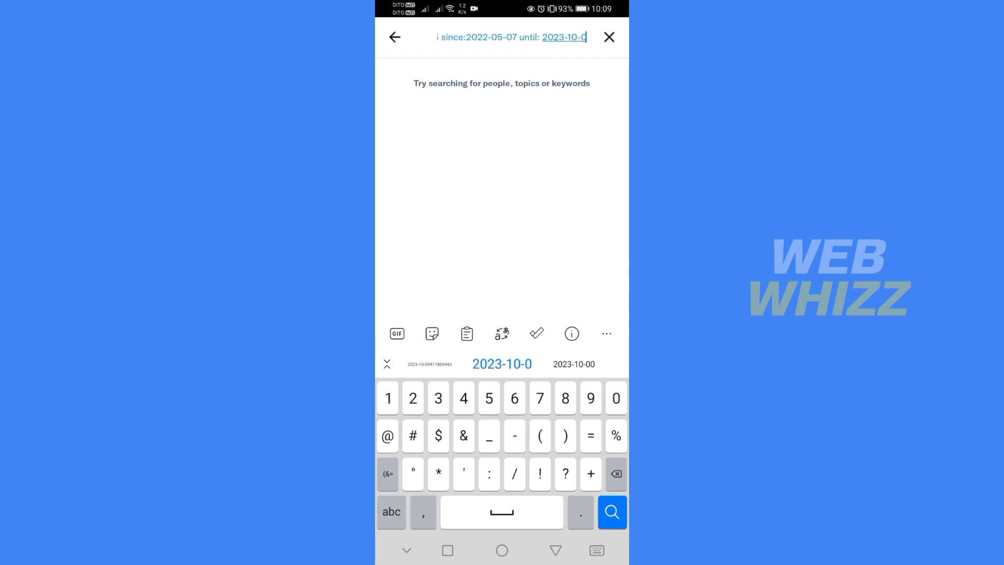
text(8)
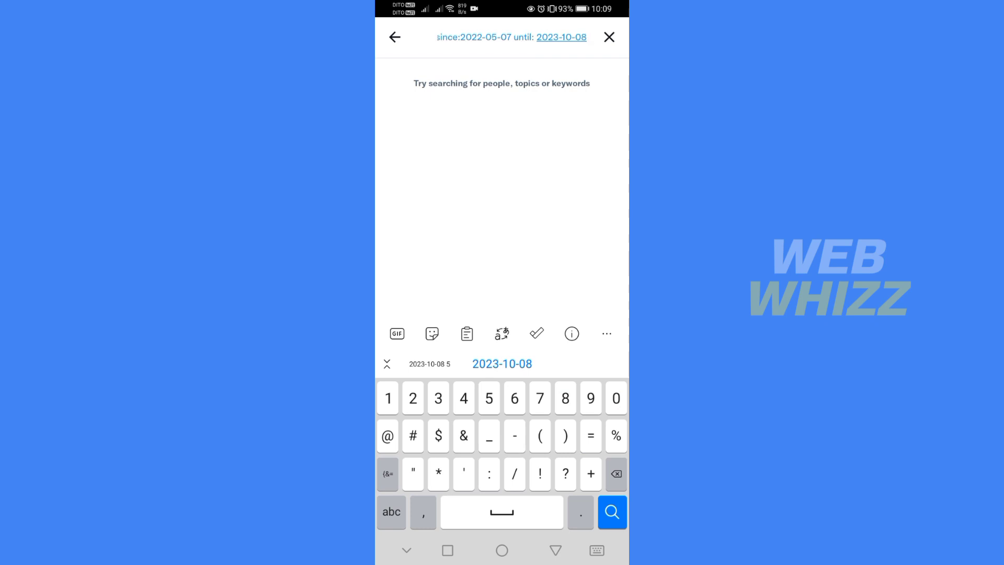